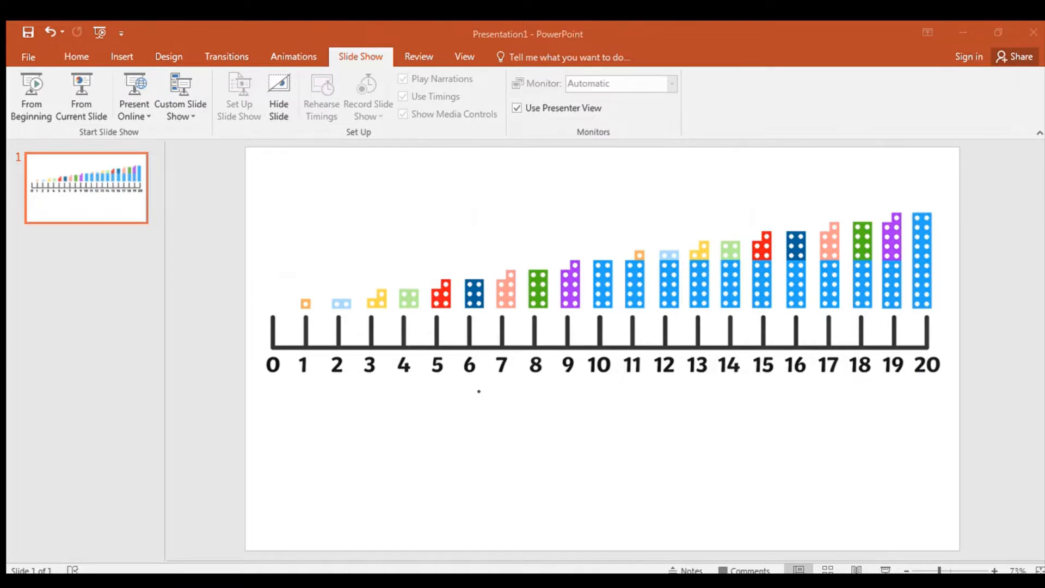
mouse_move(999, 361)
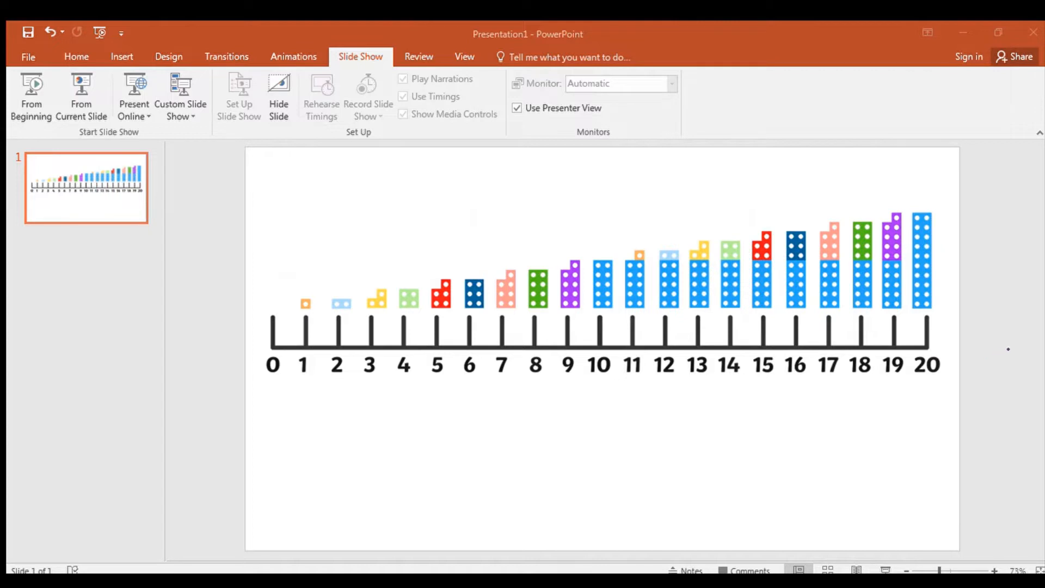
mouse_move(881, 319)
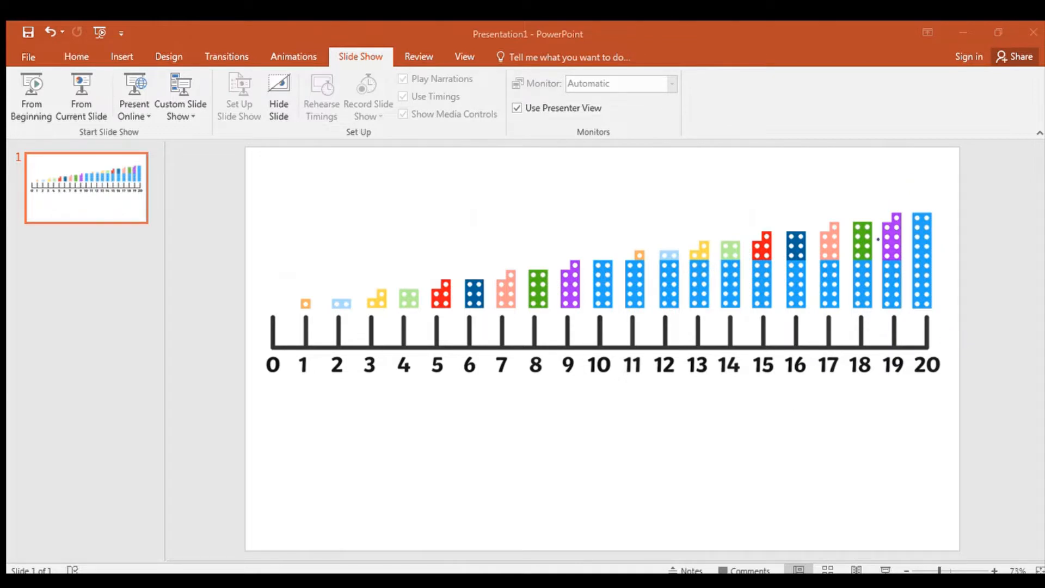
mouse_move(990, 173)
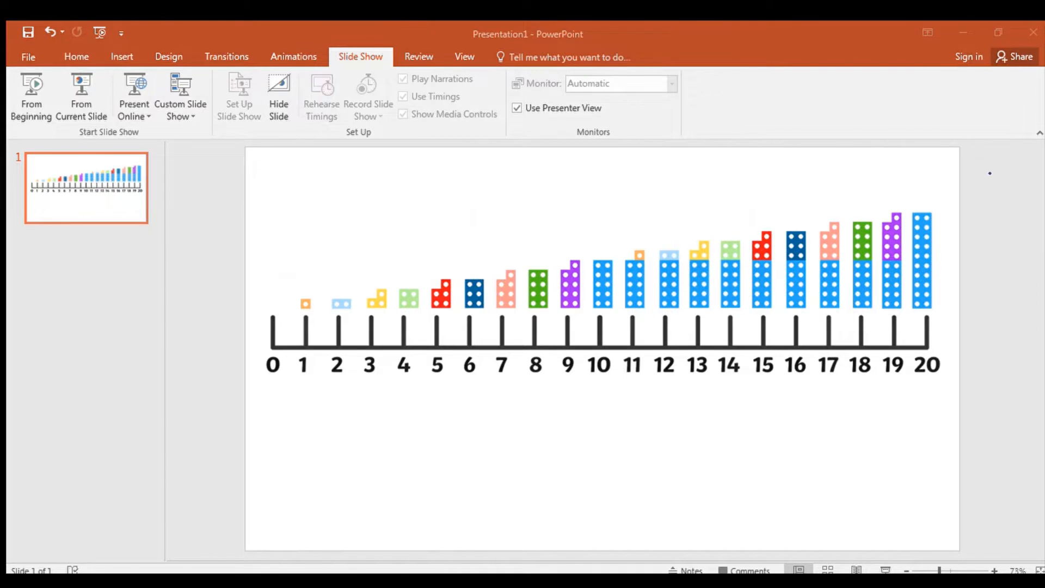
mouse_move(937, 158)
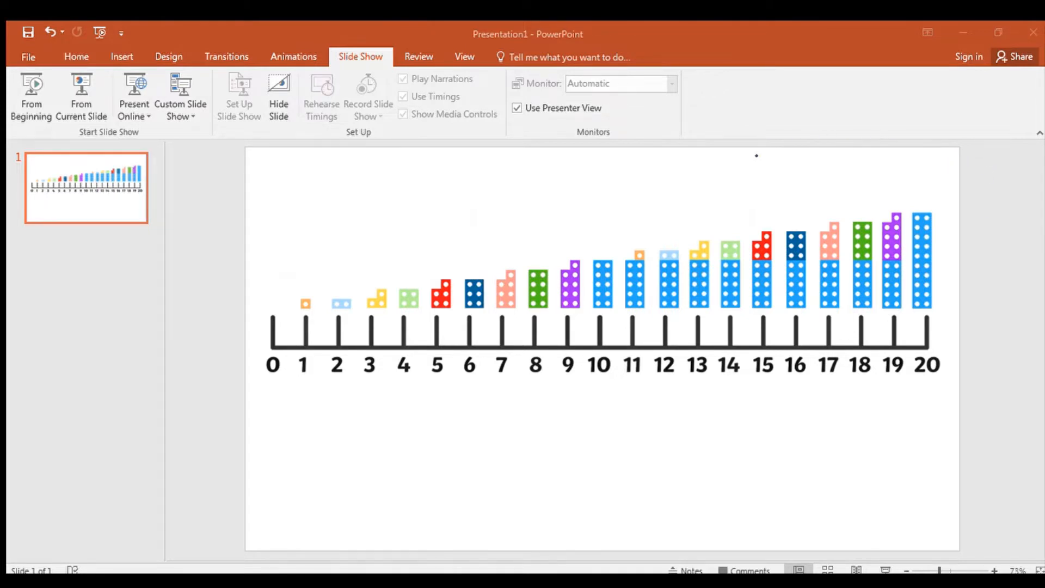
mouse_move(884, 368)
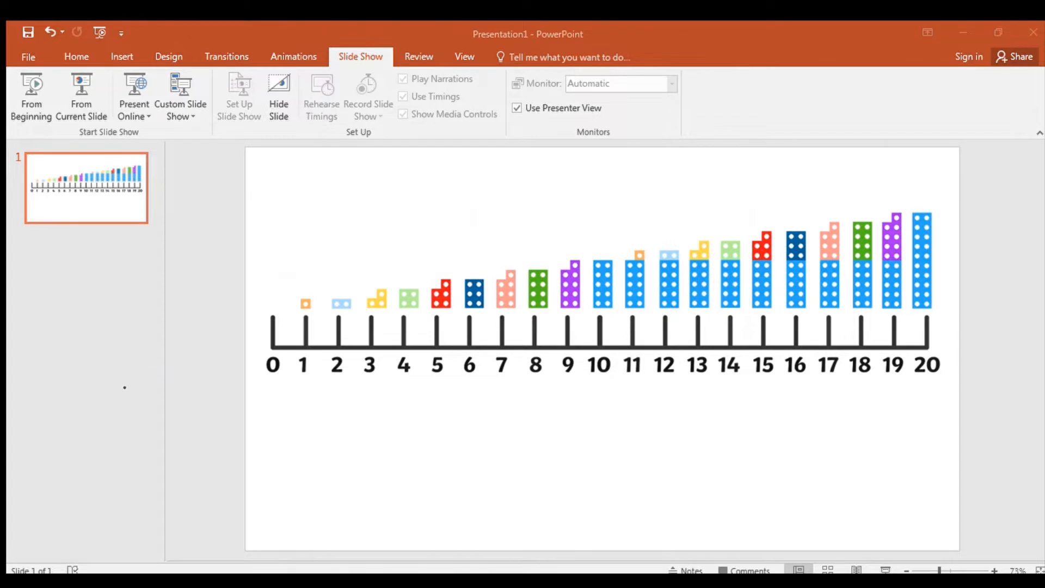
mouse_move(57, 354)
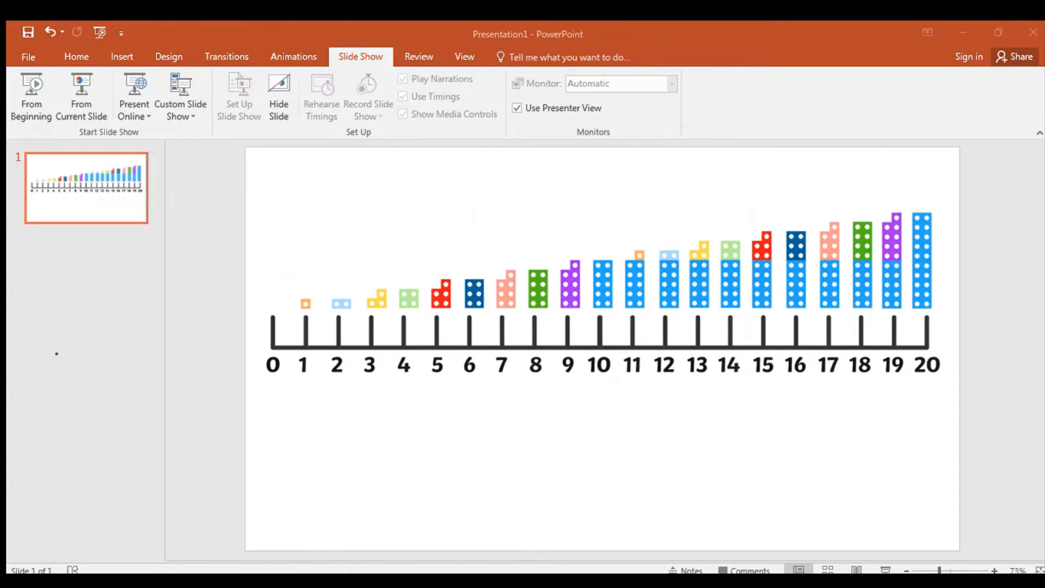
mouse_move(971, 123)
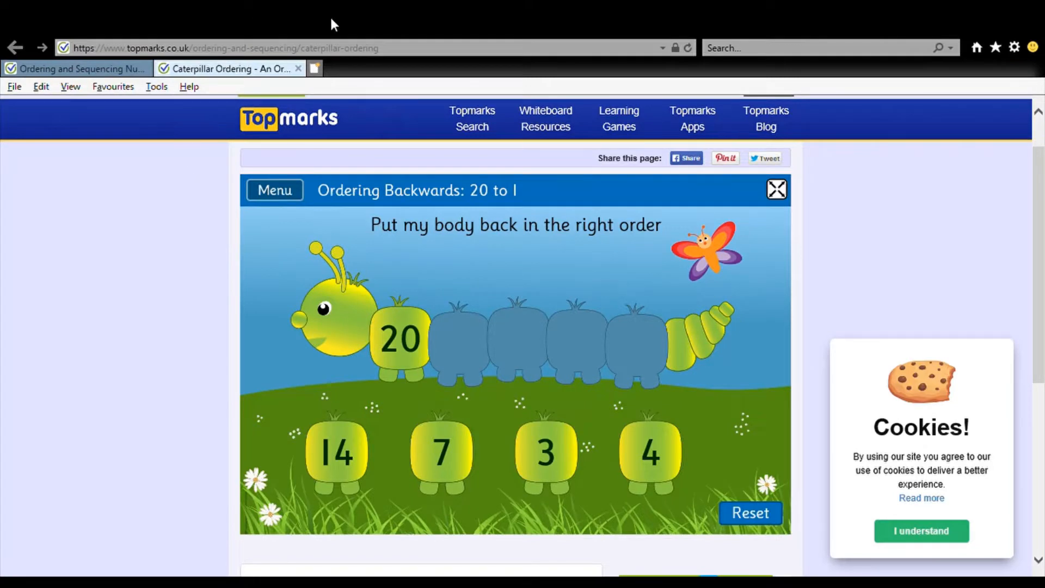
mouse_move(173, 399)
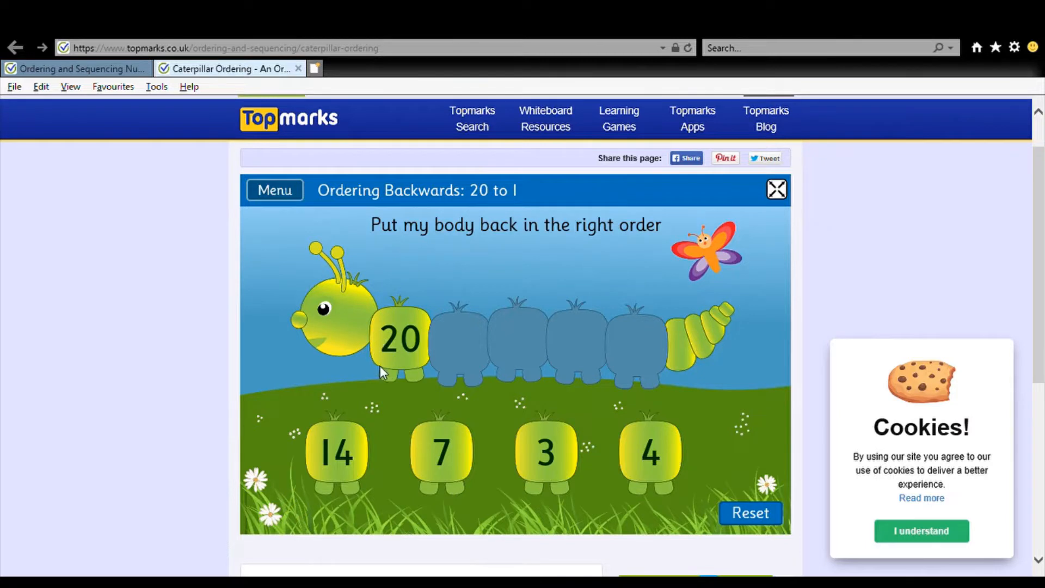
mouse_move(634, 477)
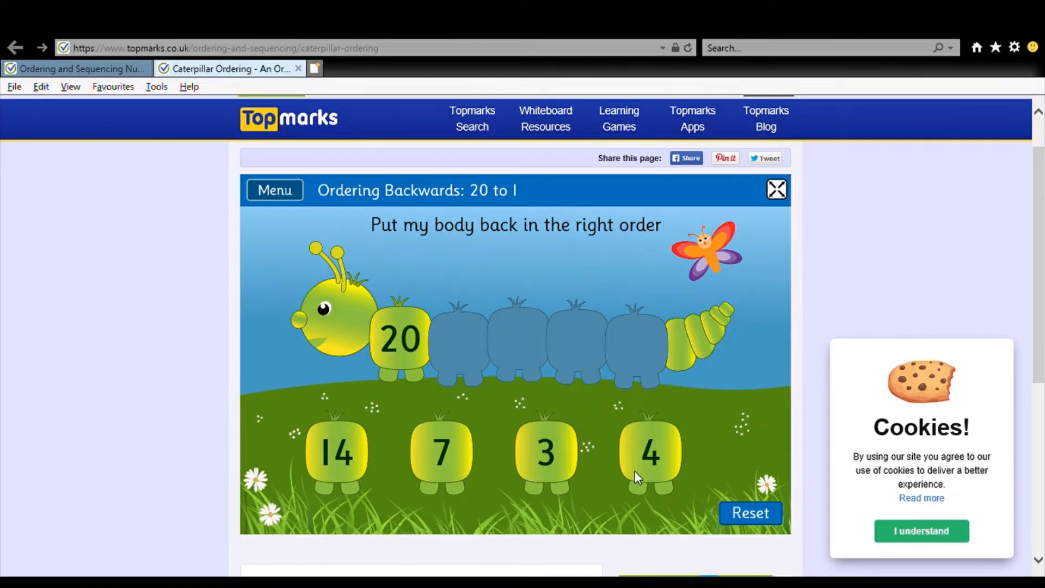
- Try 7 after 20, return it, and place 14 in the second segment instead
left_click_drag(440, 453, 474, 339)
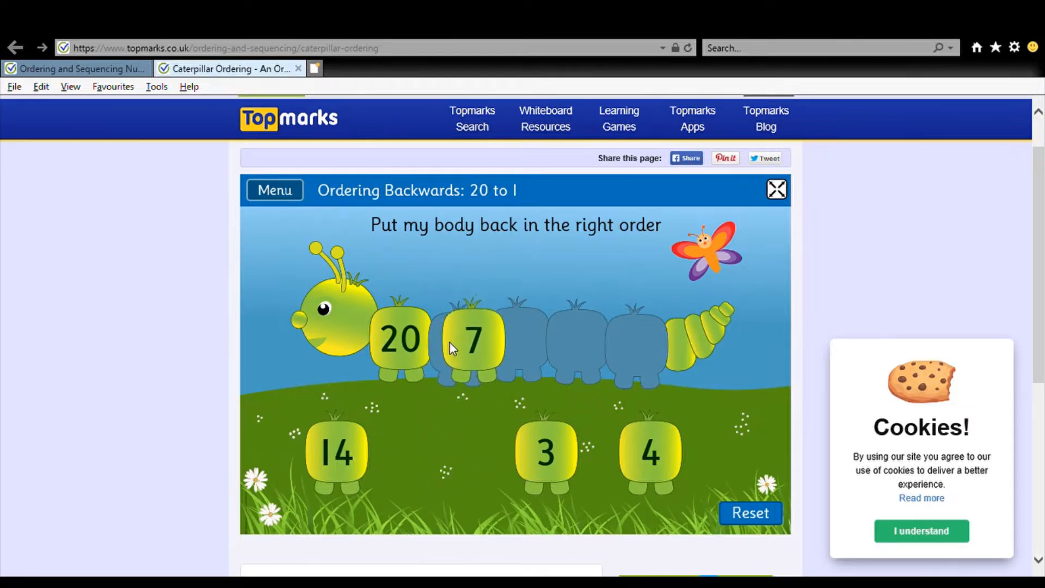
left_click_drag(471, 339, 440, 453)
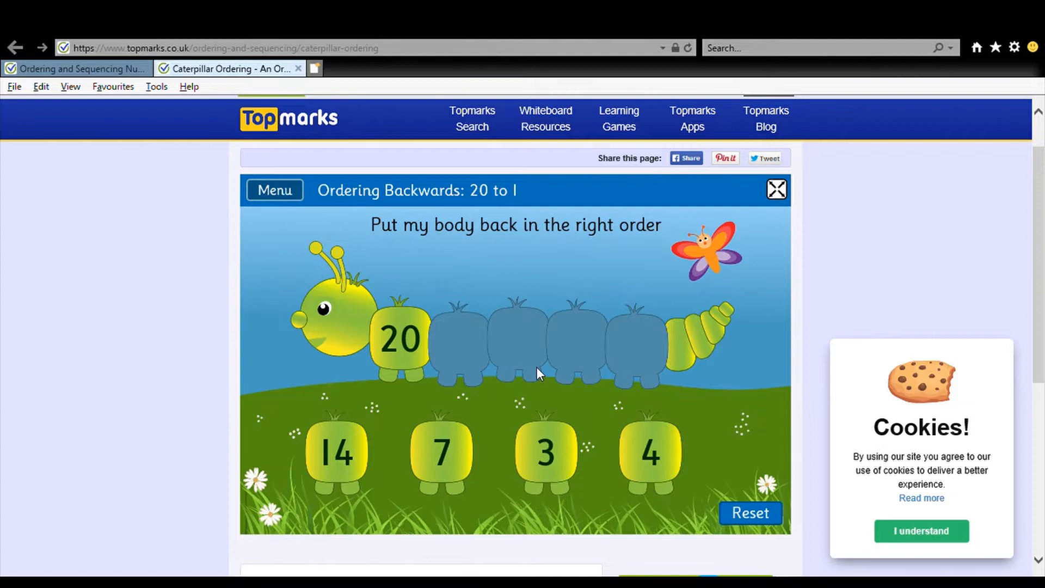
mouse_move(334, 301)
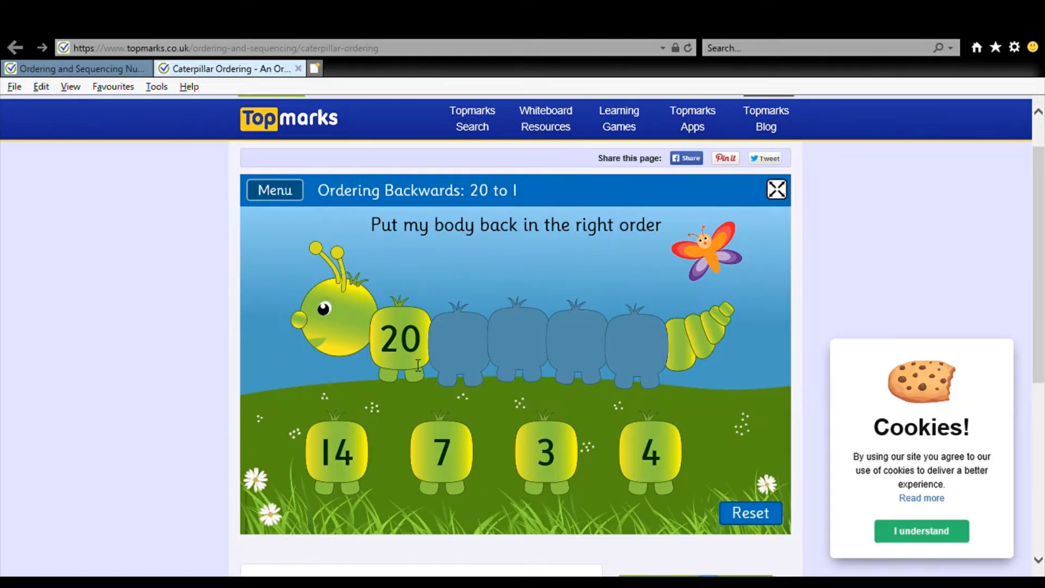
mouse_move(465, 380)
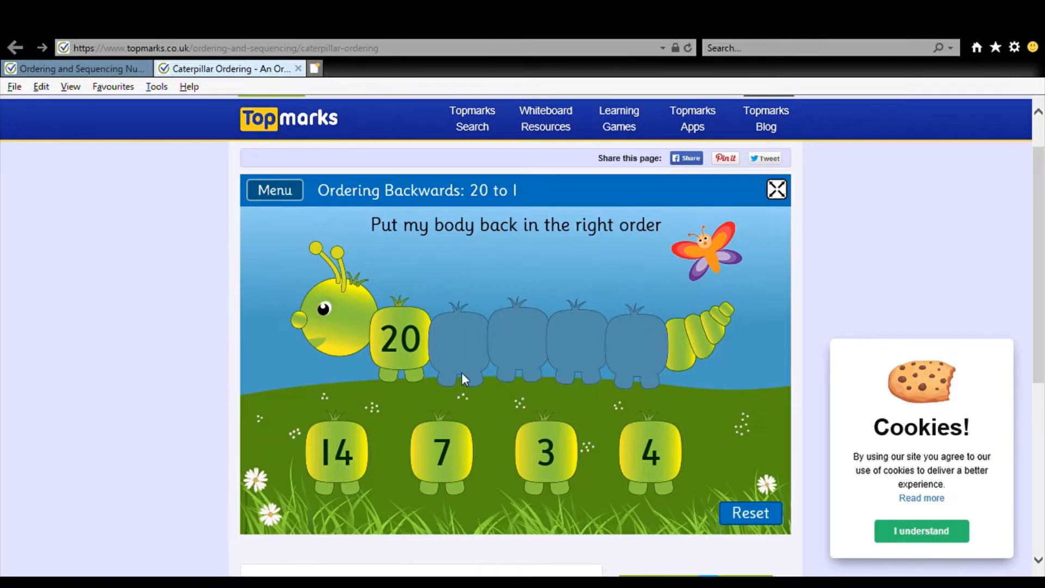
mouse_move(444, 398)
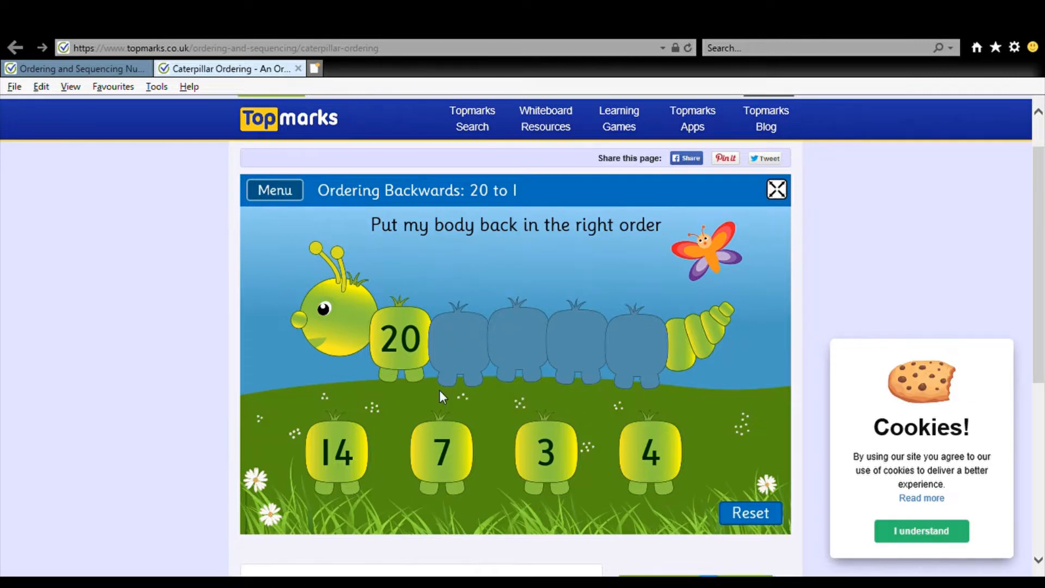
mouse_move(577, 482)
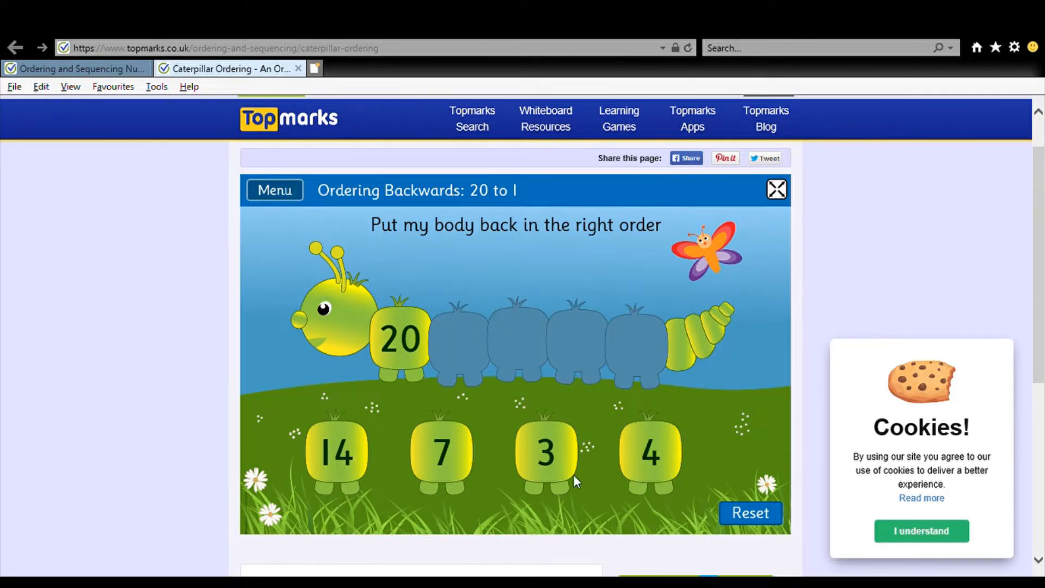
mouse_move(389, 439)
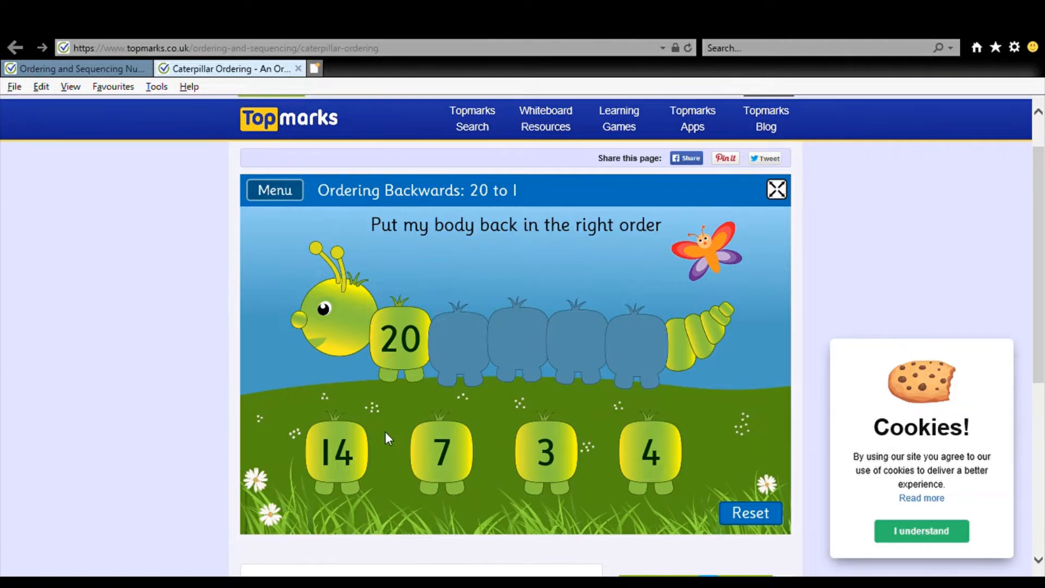
mouse_move(377, 475)
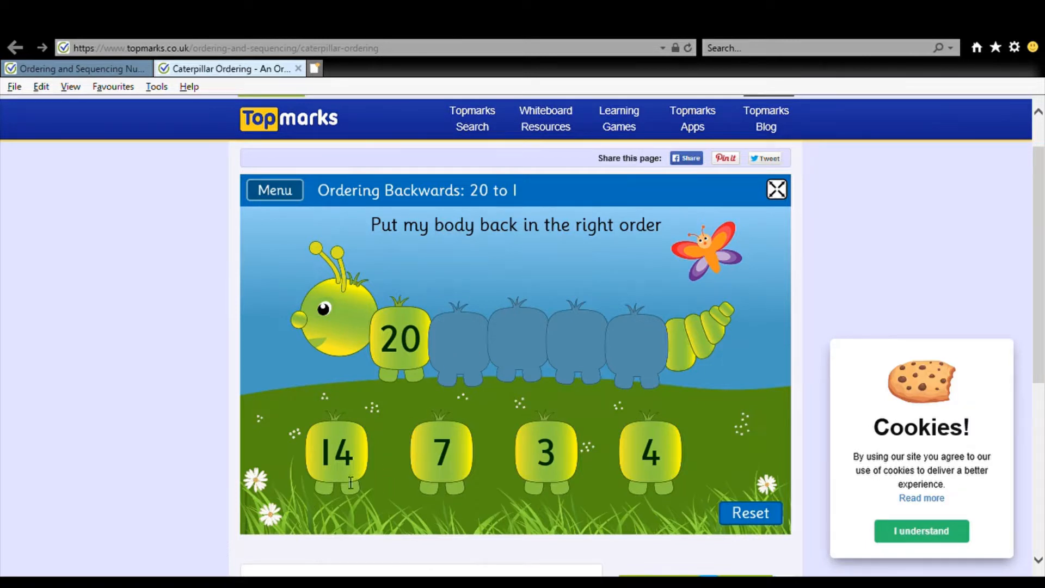
left_click_drag(336, 453, 453, 340)
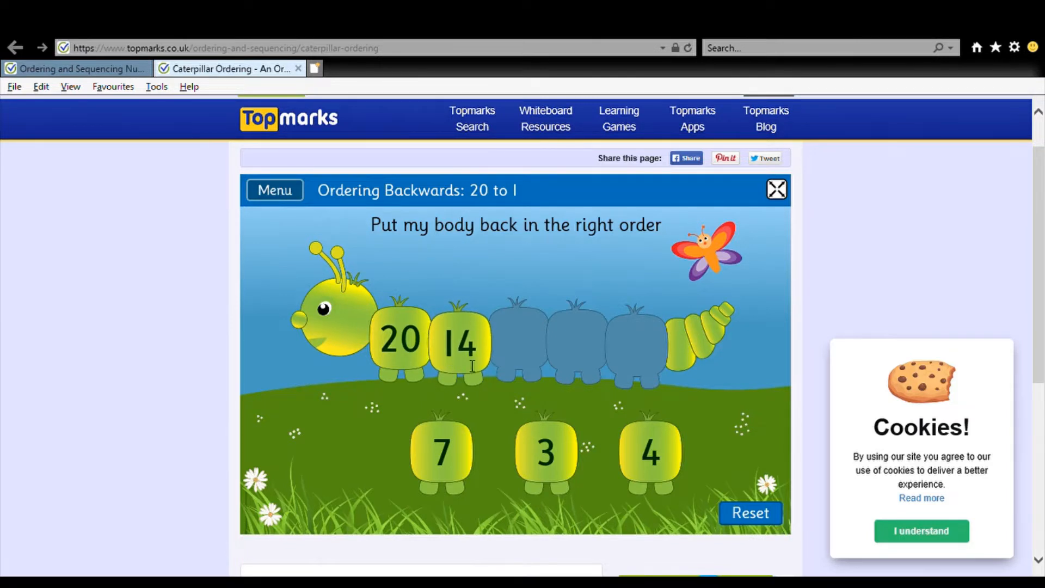
mouse_move(520, 297)
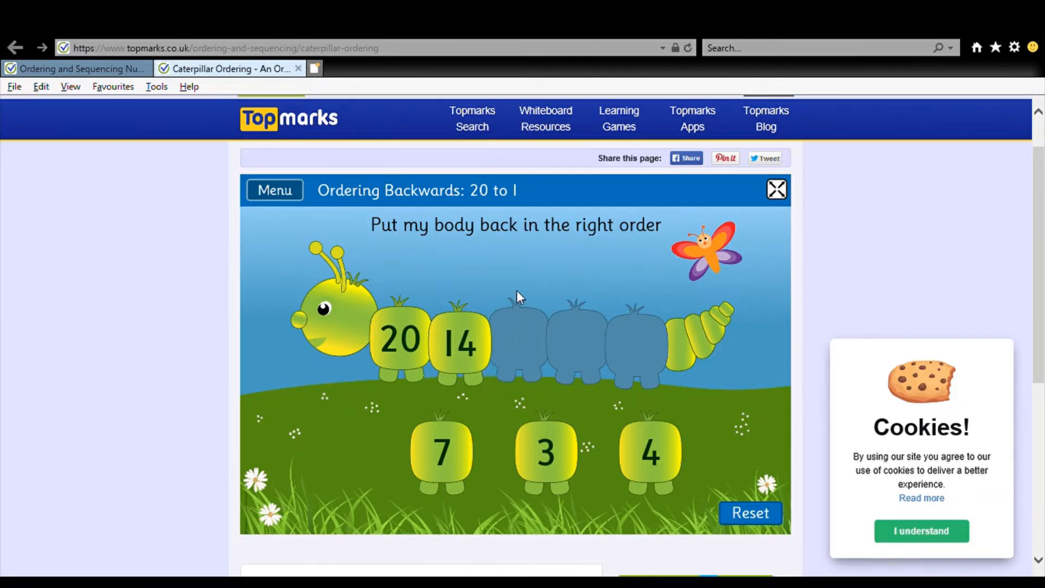
mouse_move(565, 445)
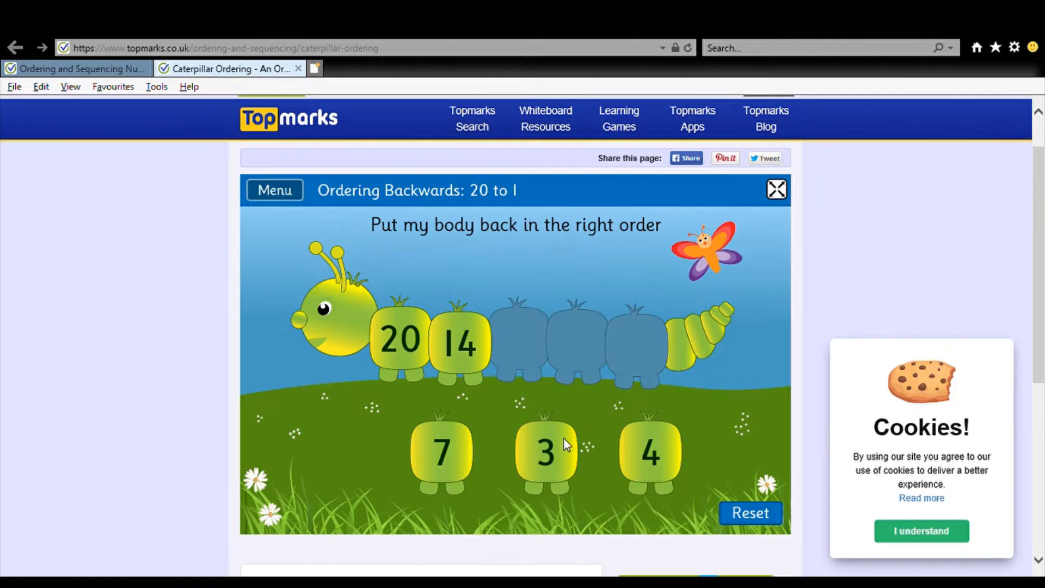
mouse_move(488, 412)
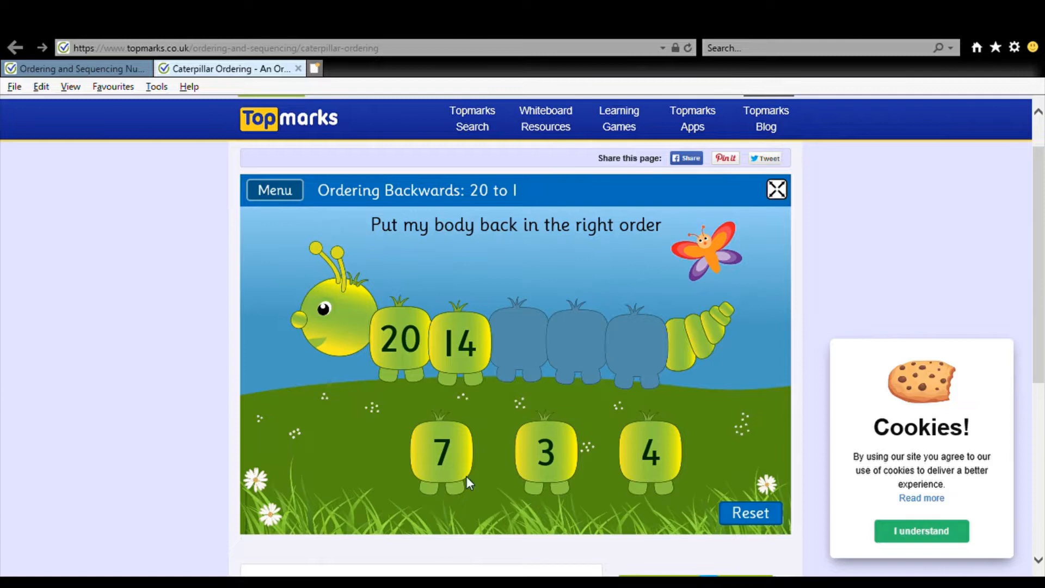
mouse_move(445, 494)
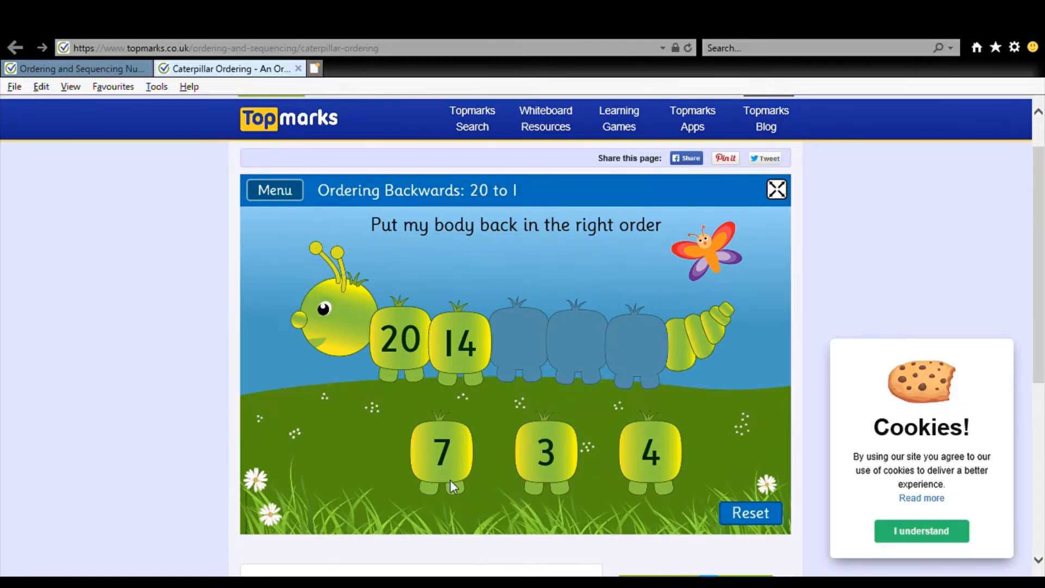
- Place 7, 4 and 3 after 14 and check the 20, 14, 7, 4, 3 order as correct
left_click_drag(440, 453, 516, 340)
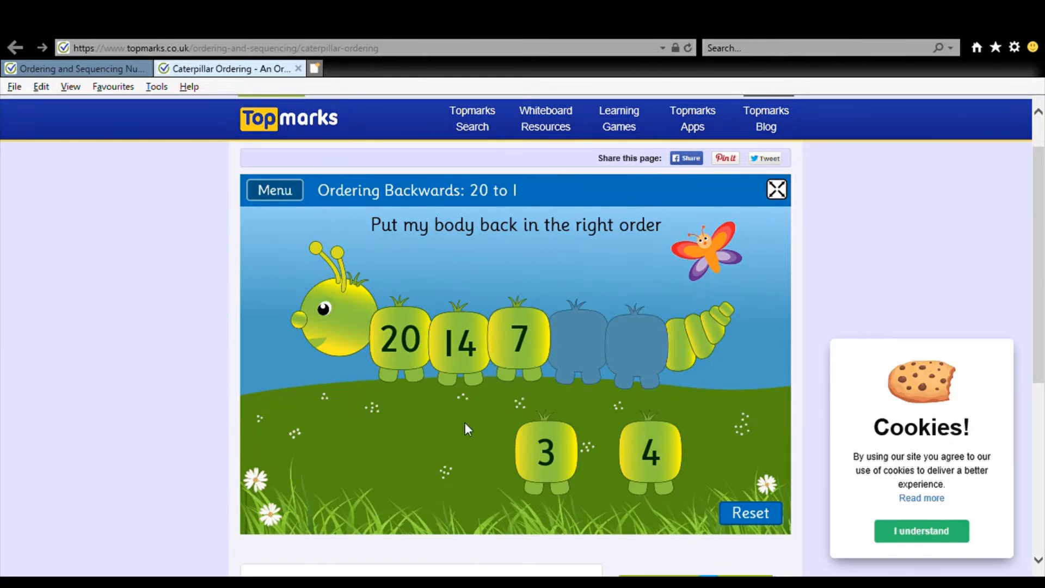
mouse_move(613, 468)
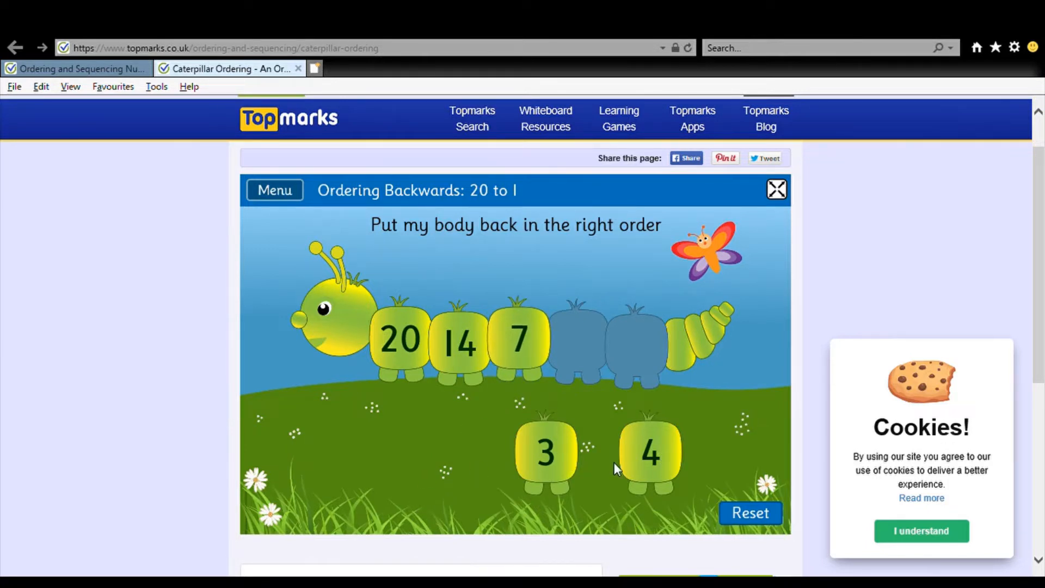
mouse_move(637, 467)
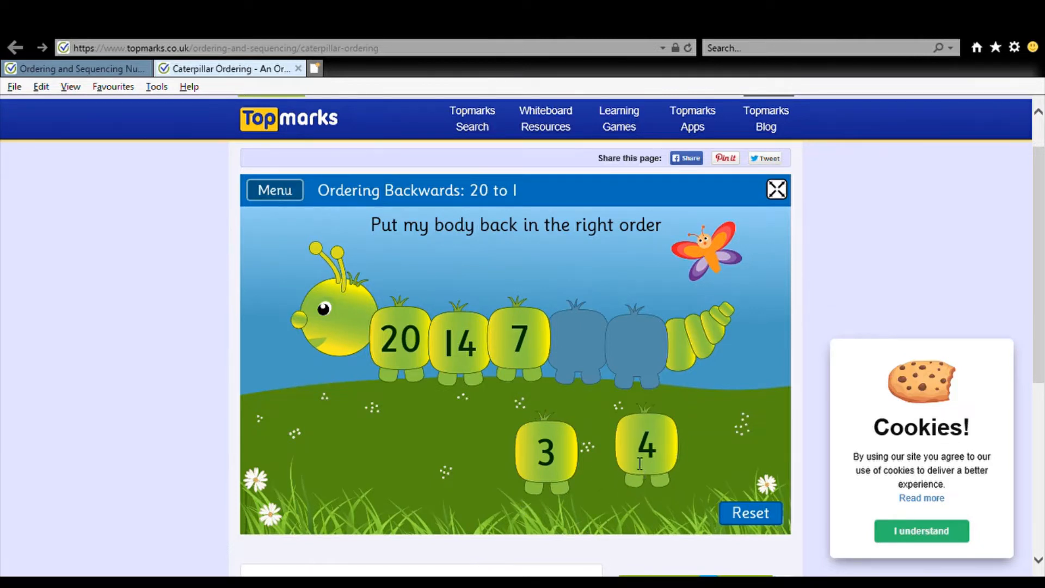
left_click_drag(644, 448, 577, 336)
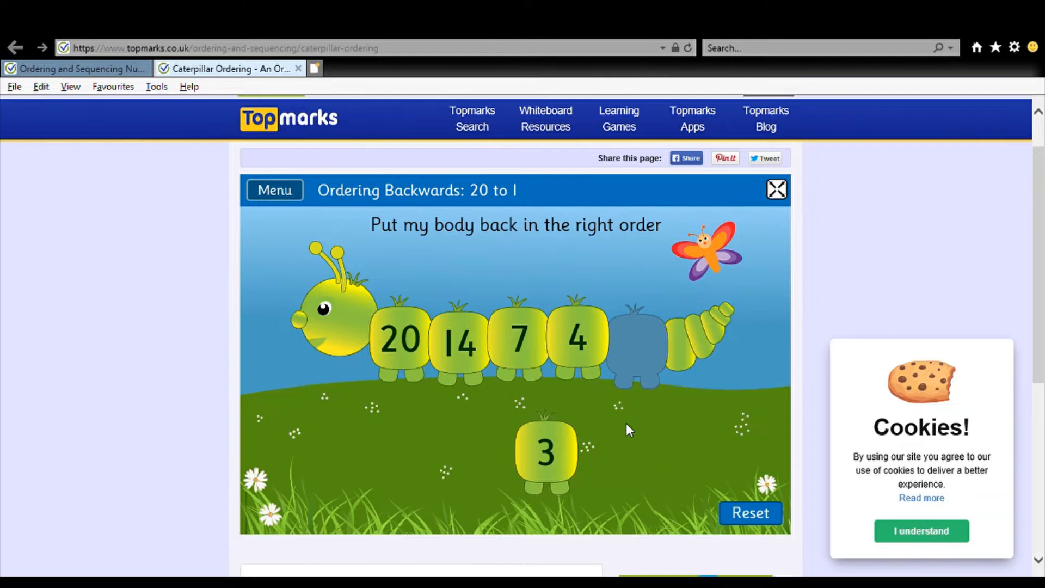
left_click_drag(543, 452, 637, 339)
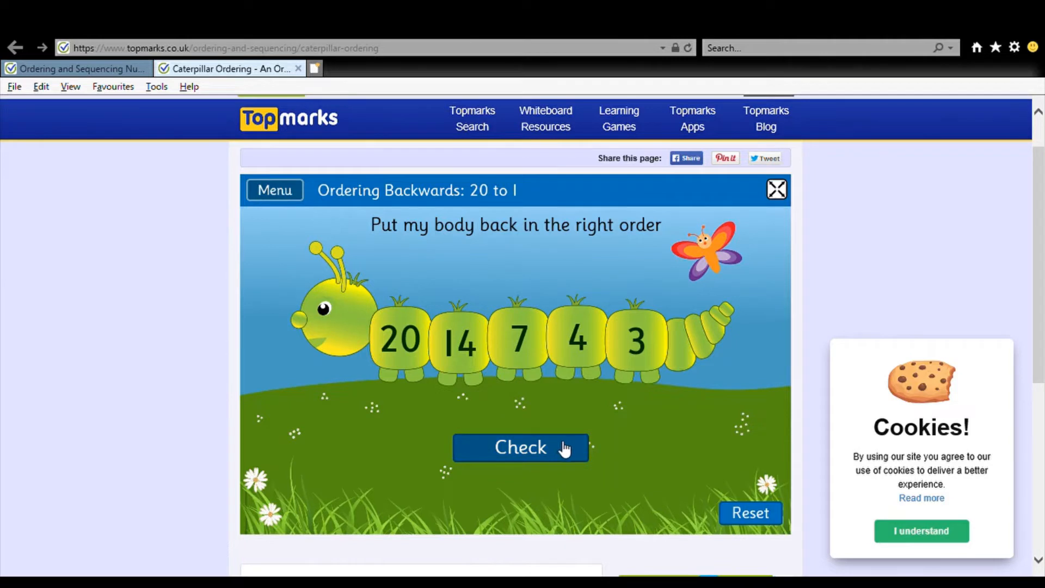
left_click(521, 447)
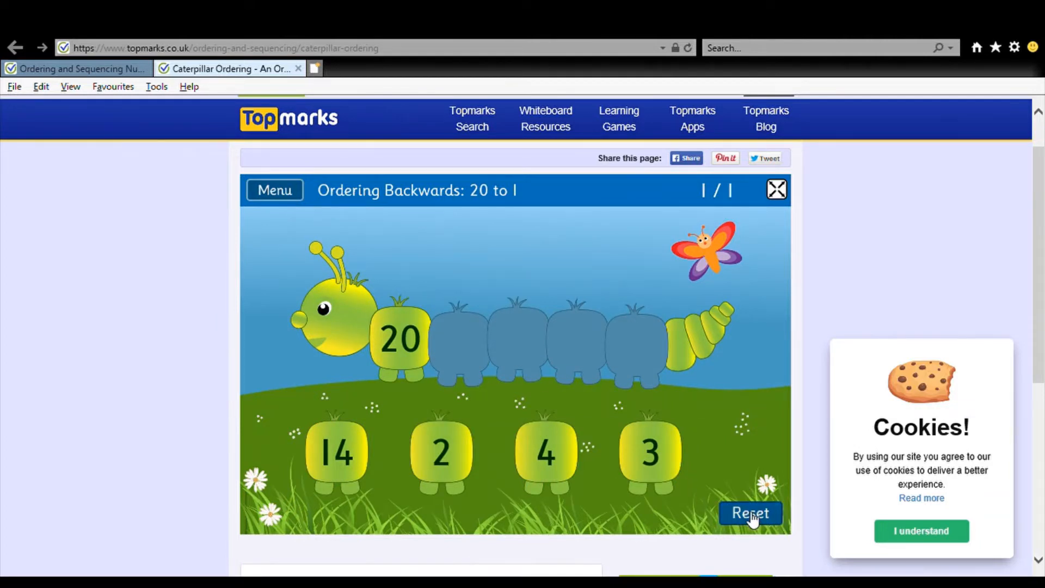
- Reset to a new round with 15, 3, 12 and 4 waiting after 20
left_click(749, 513)
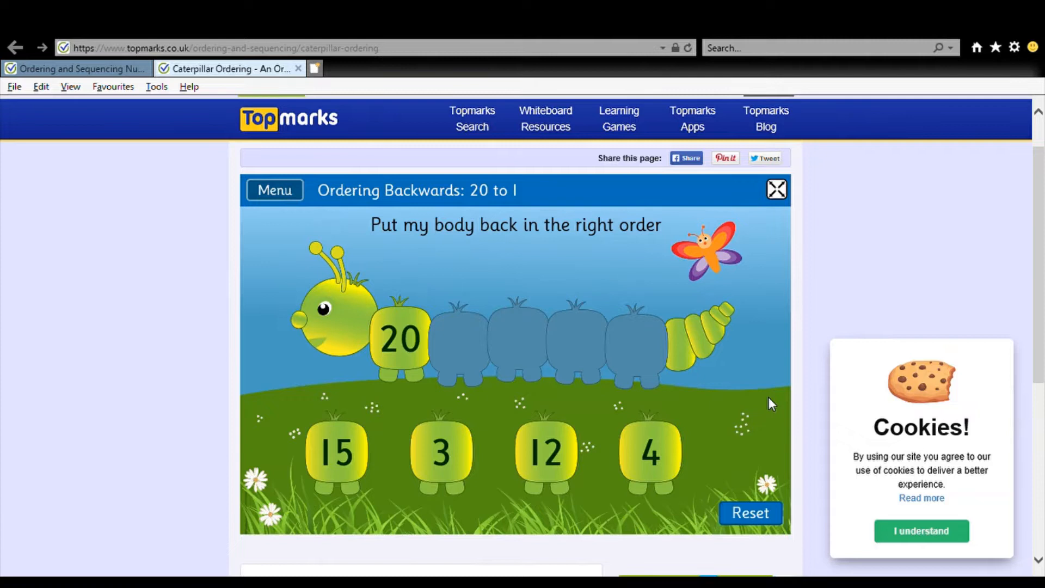
mouse_move(722, 408)
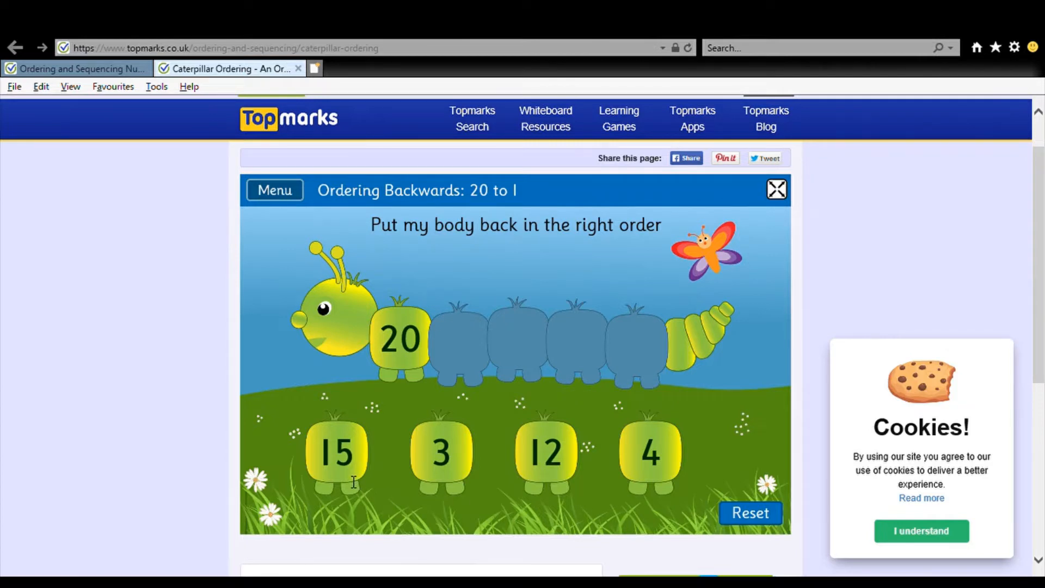
- Place 15, 12, 4 and 3 after 20 and check the descending order as correct
left_click_drag(335, 453, 400, 373)
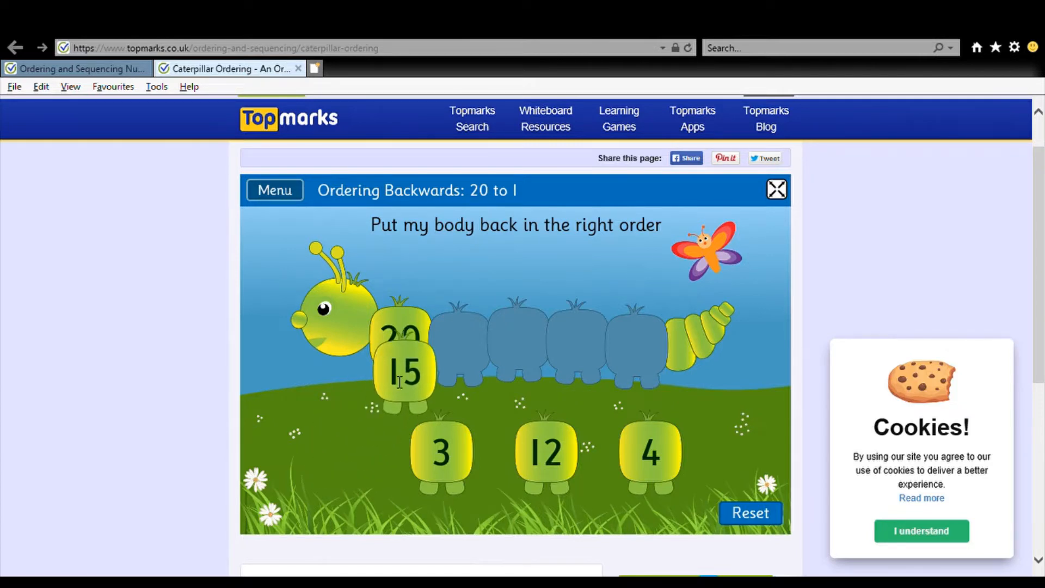
left_click_drag(403, 370, 457, 340)
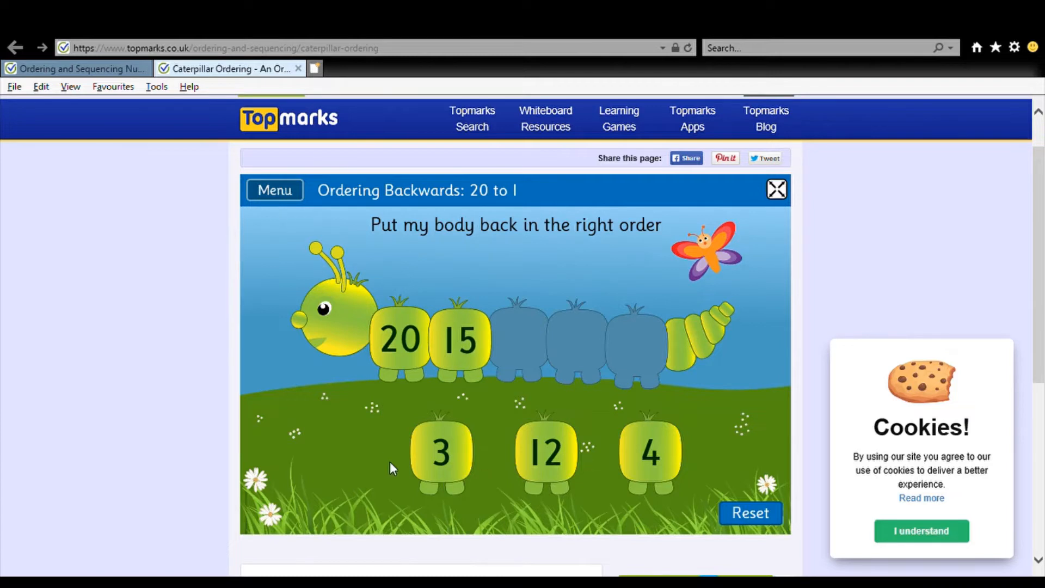
mouse_move(445, 275)
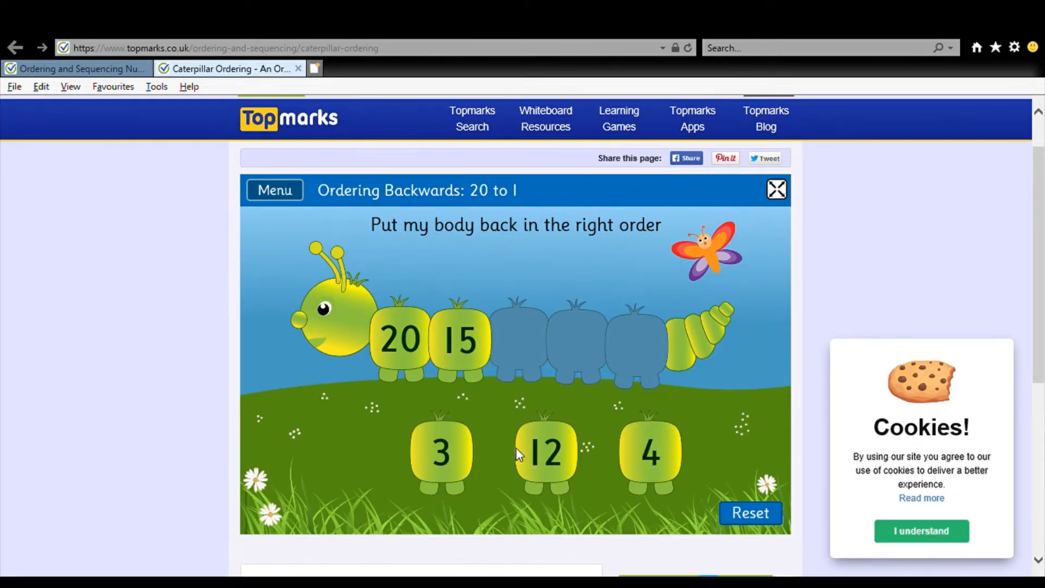
left_click_drag(545, 453, 518, 342)
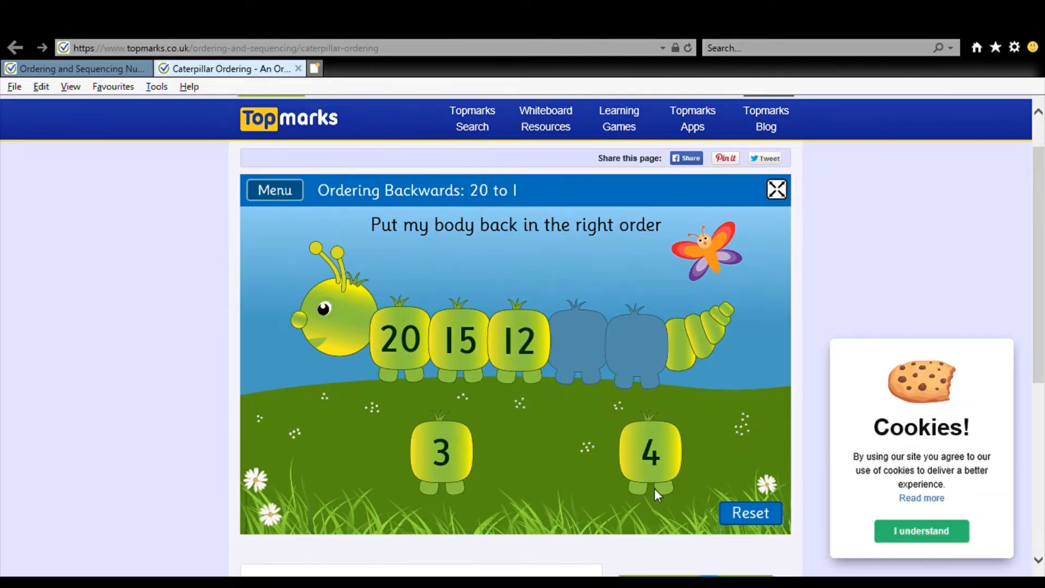
left_click_drag(648, 452, 578, 340)
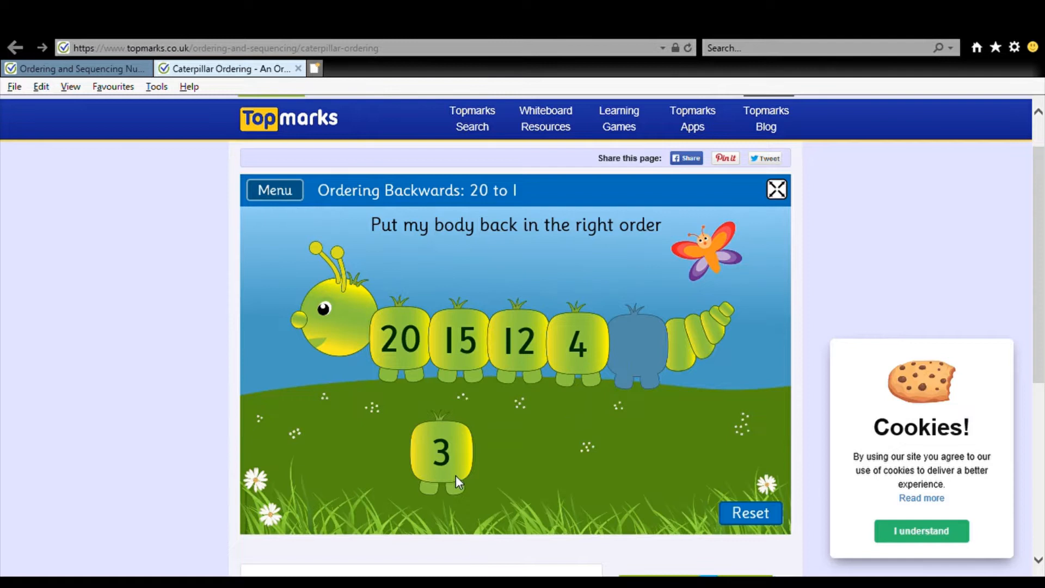
left_click_drag(439, 452, 634, 342)
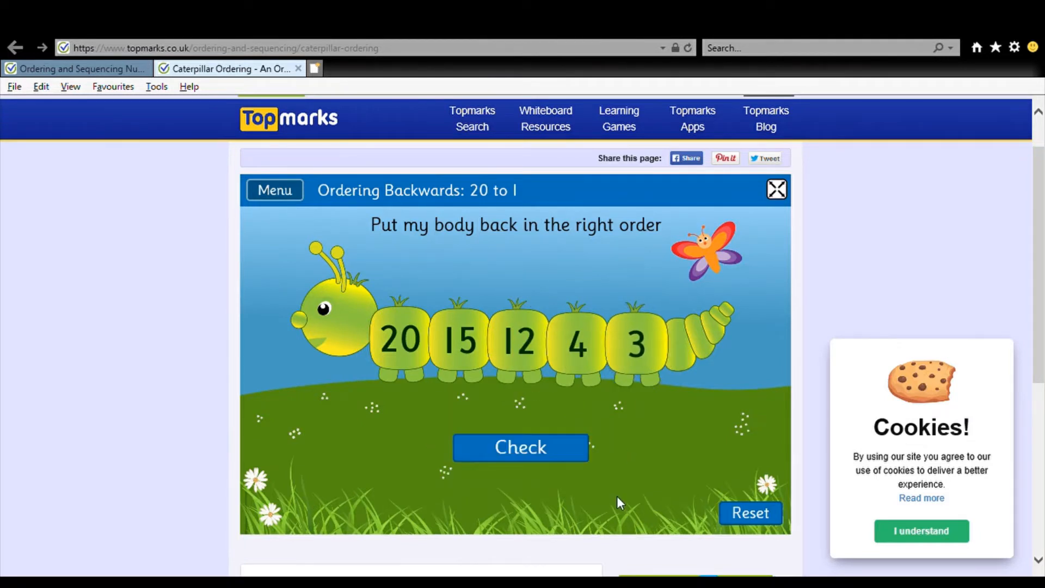
left_click(520, 448)
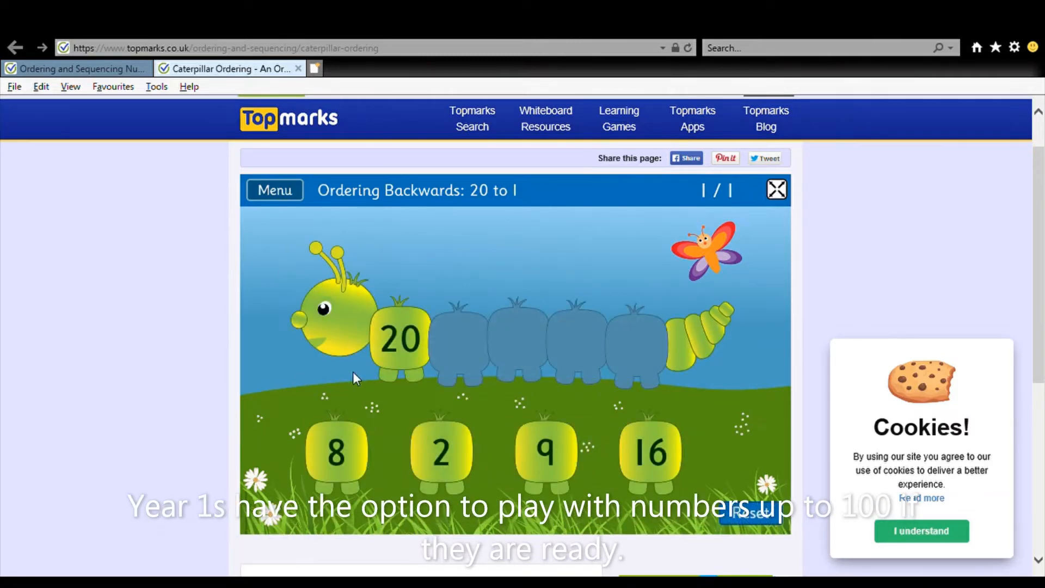
mouse_move(650, 239)
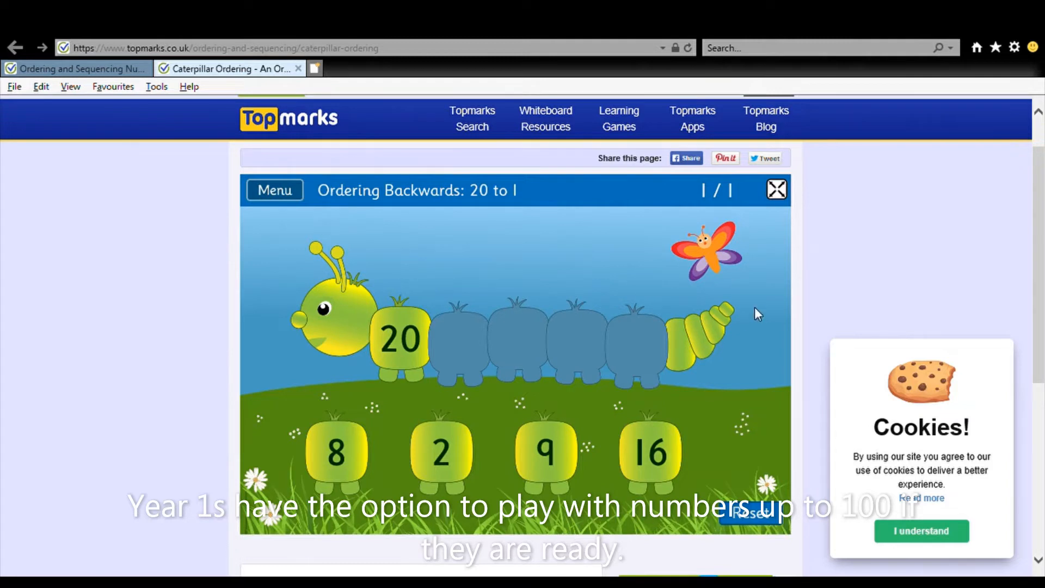
mouse_move(974, 125)
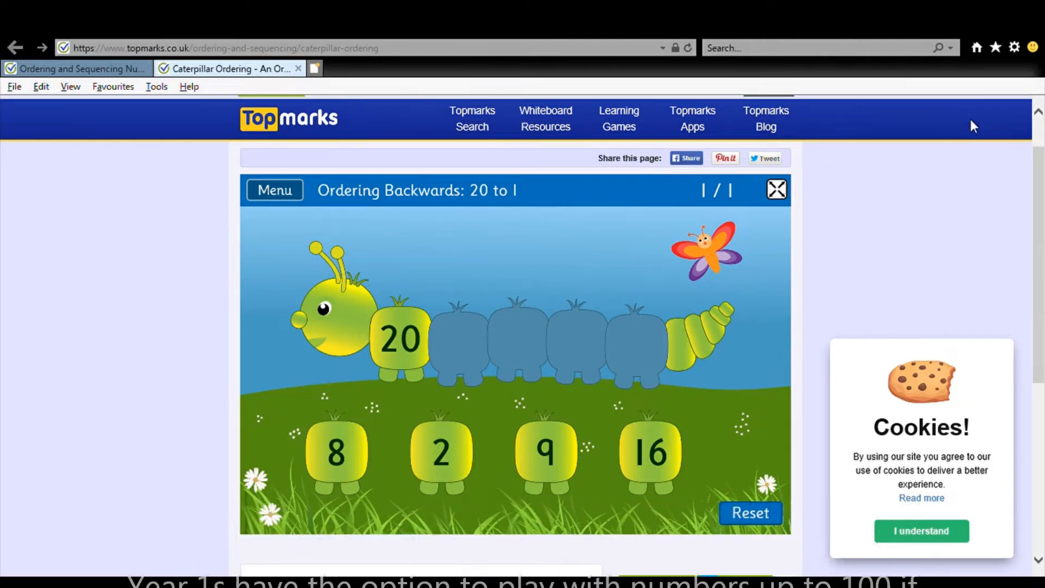